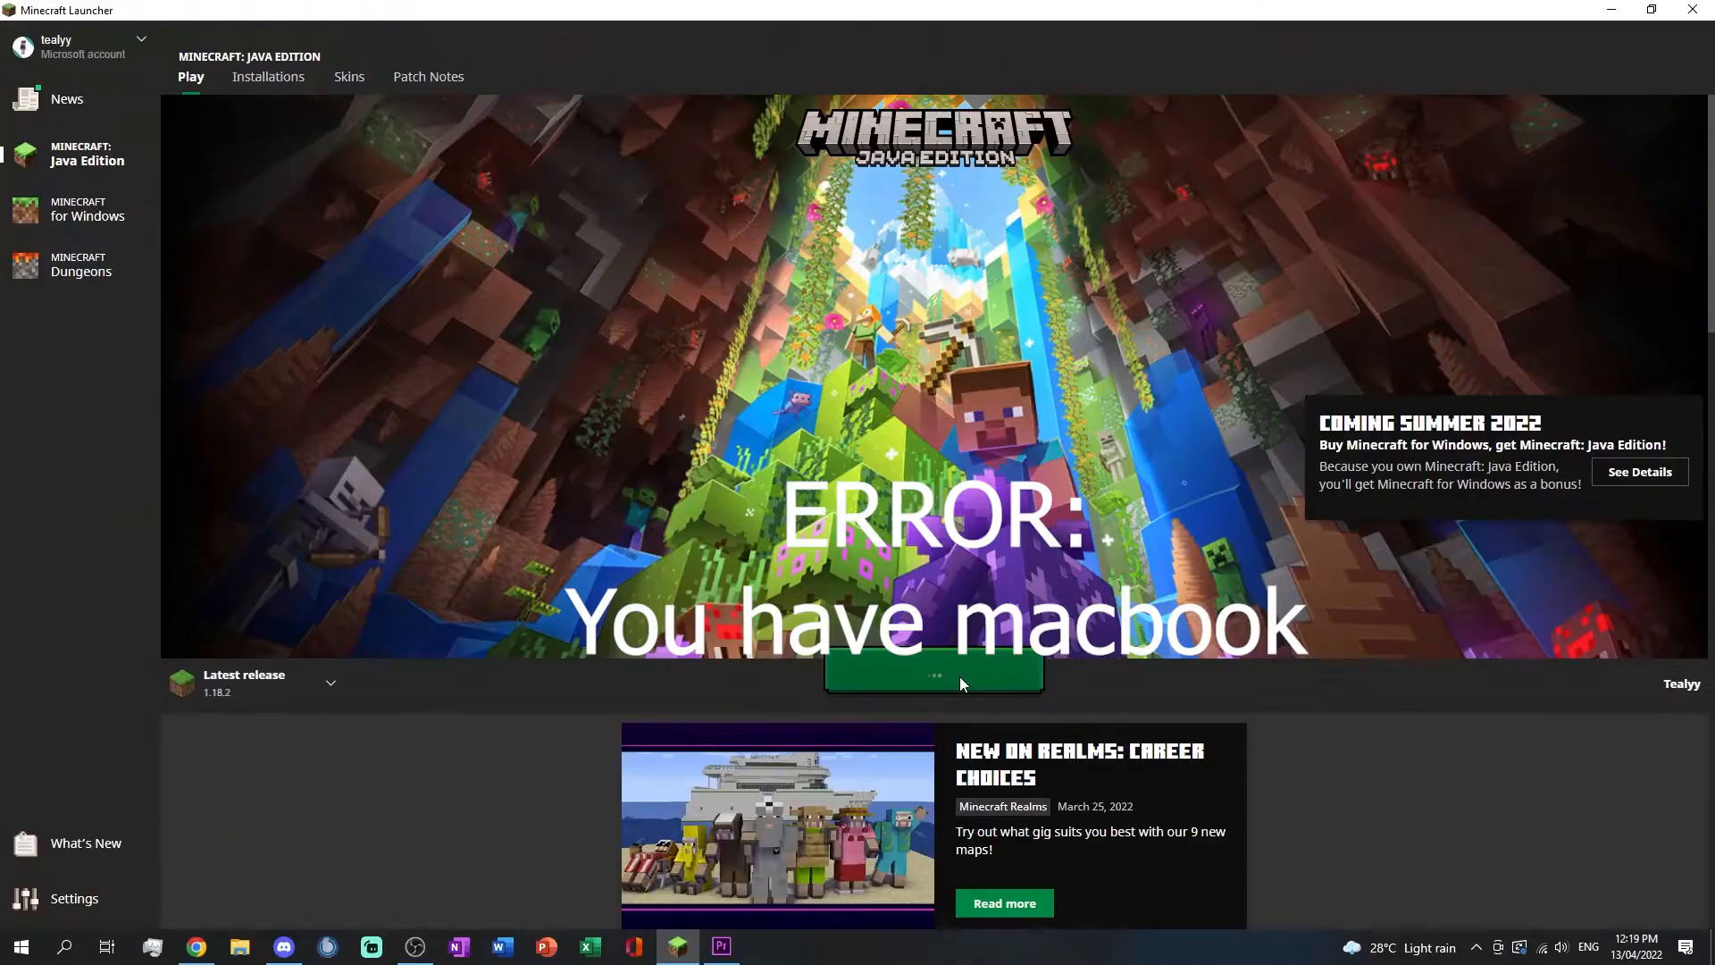
# Launch Minecraft latest release 1.18.2 from the Minecraft Launcher.
pyautogui.click(932, 671)
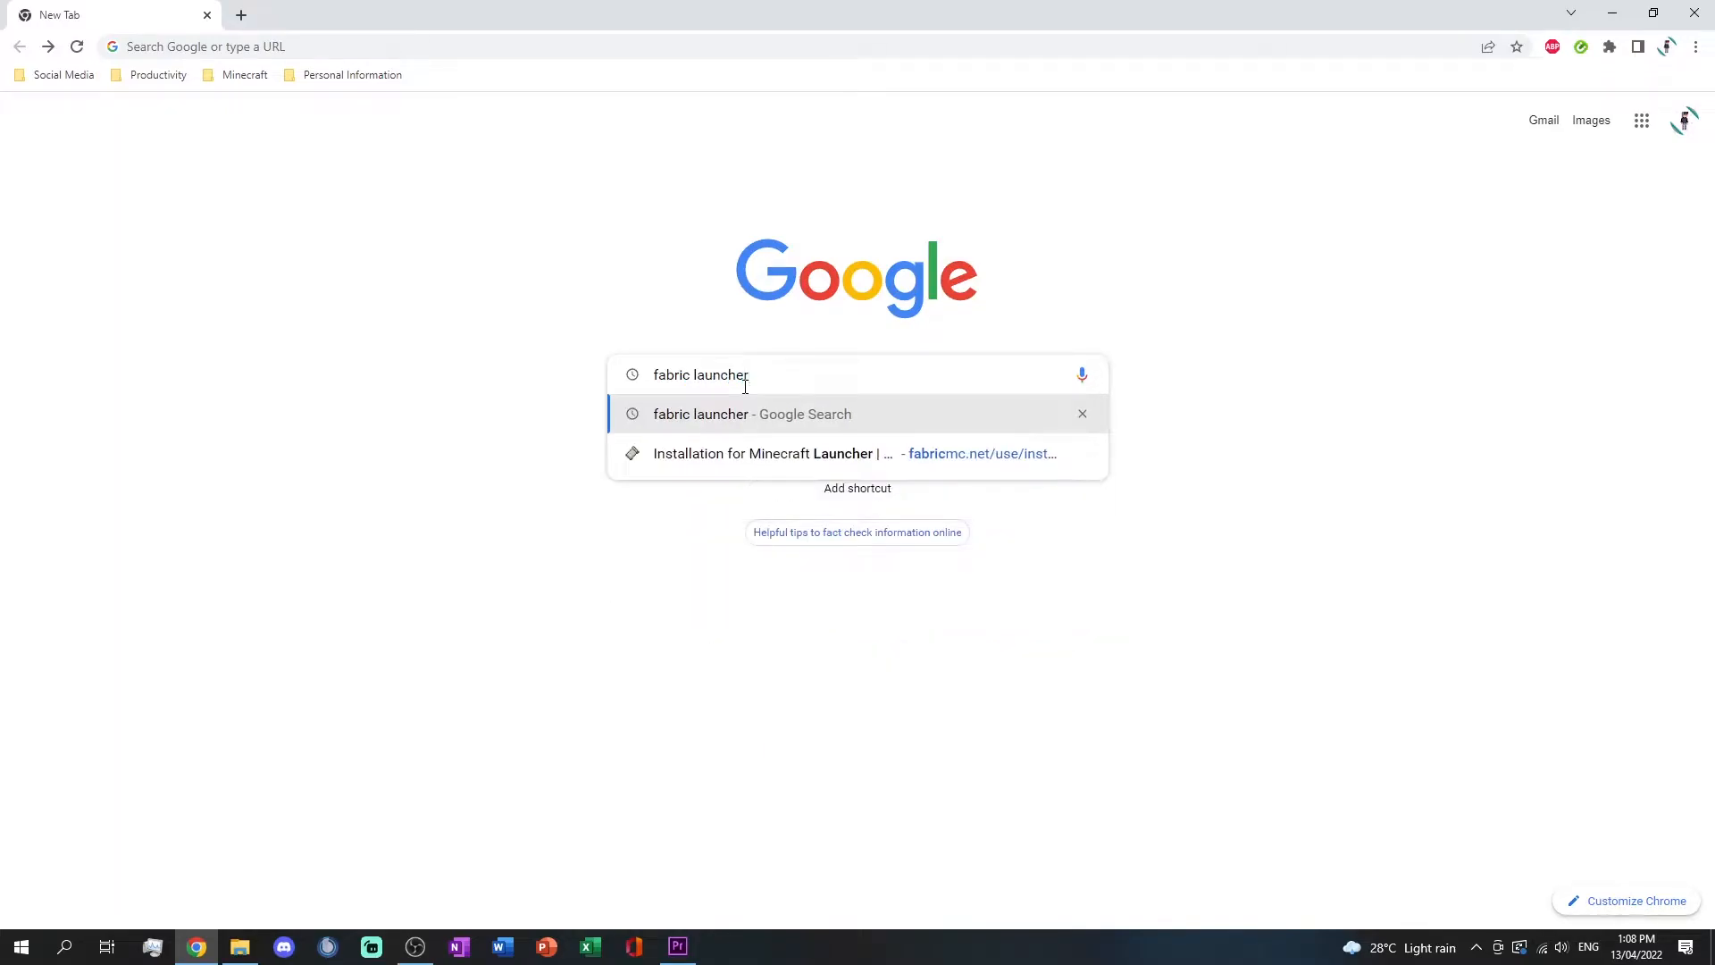
# Download the Fabric installer for Windows from fabricmc.net's Minecraft Launcher installation page.
pyautogui.click(751, 414)
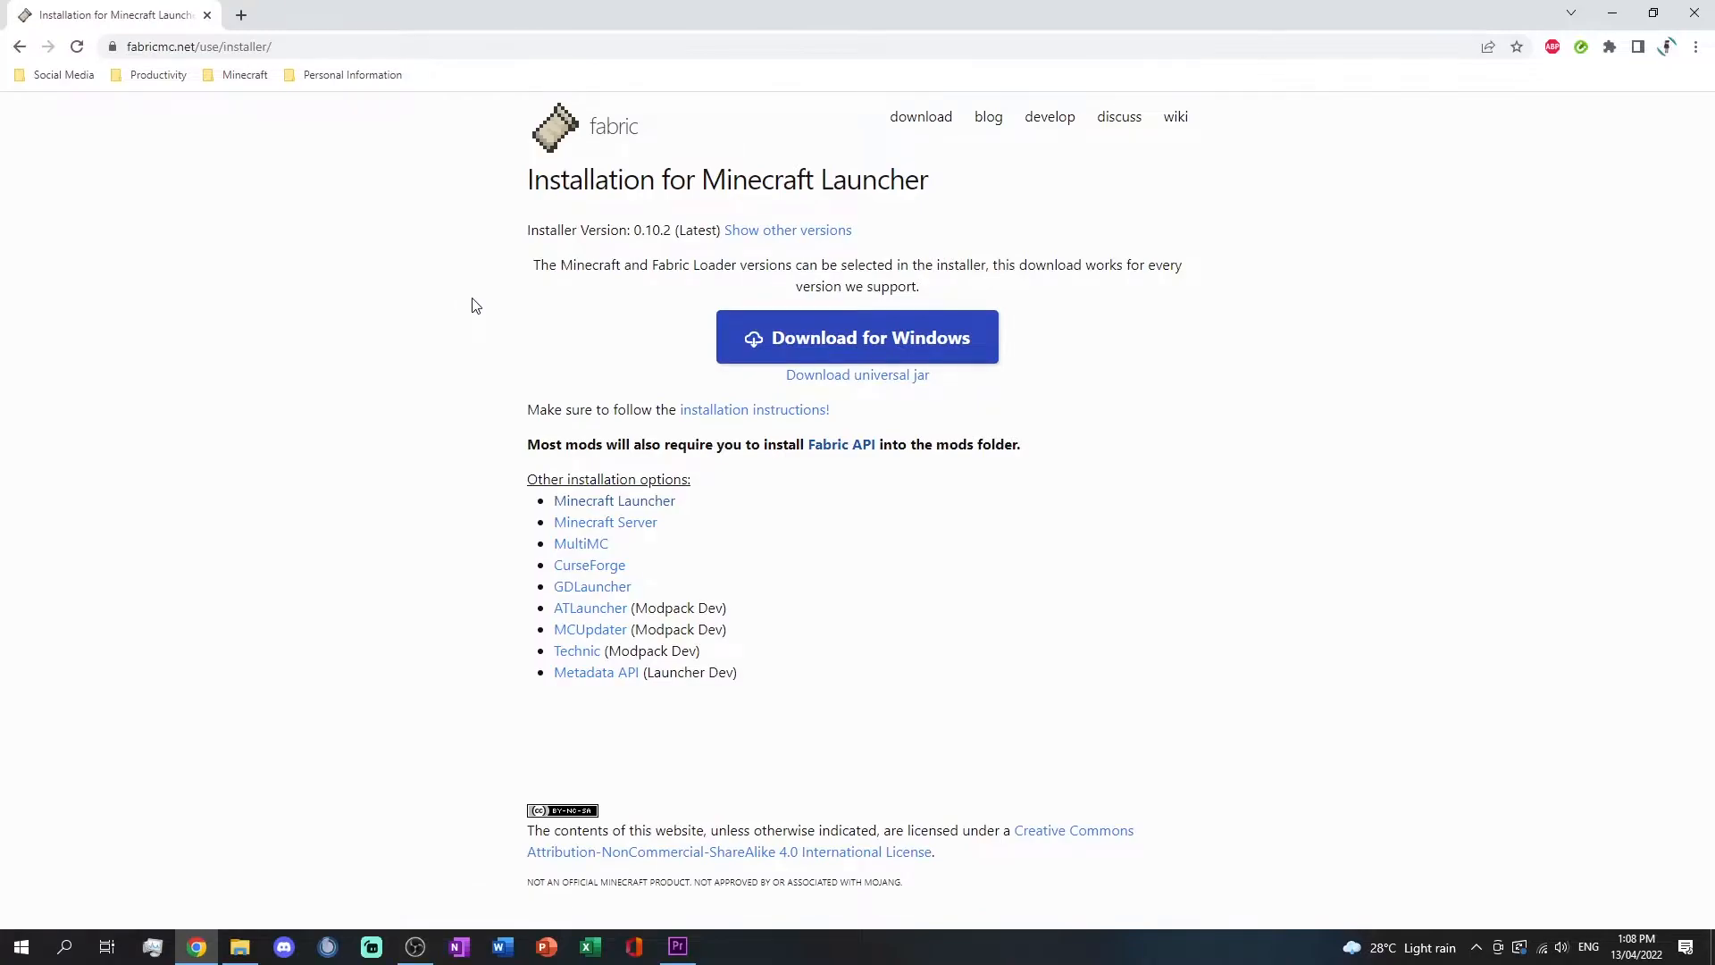
pyautogui.click(858, 337)
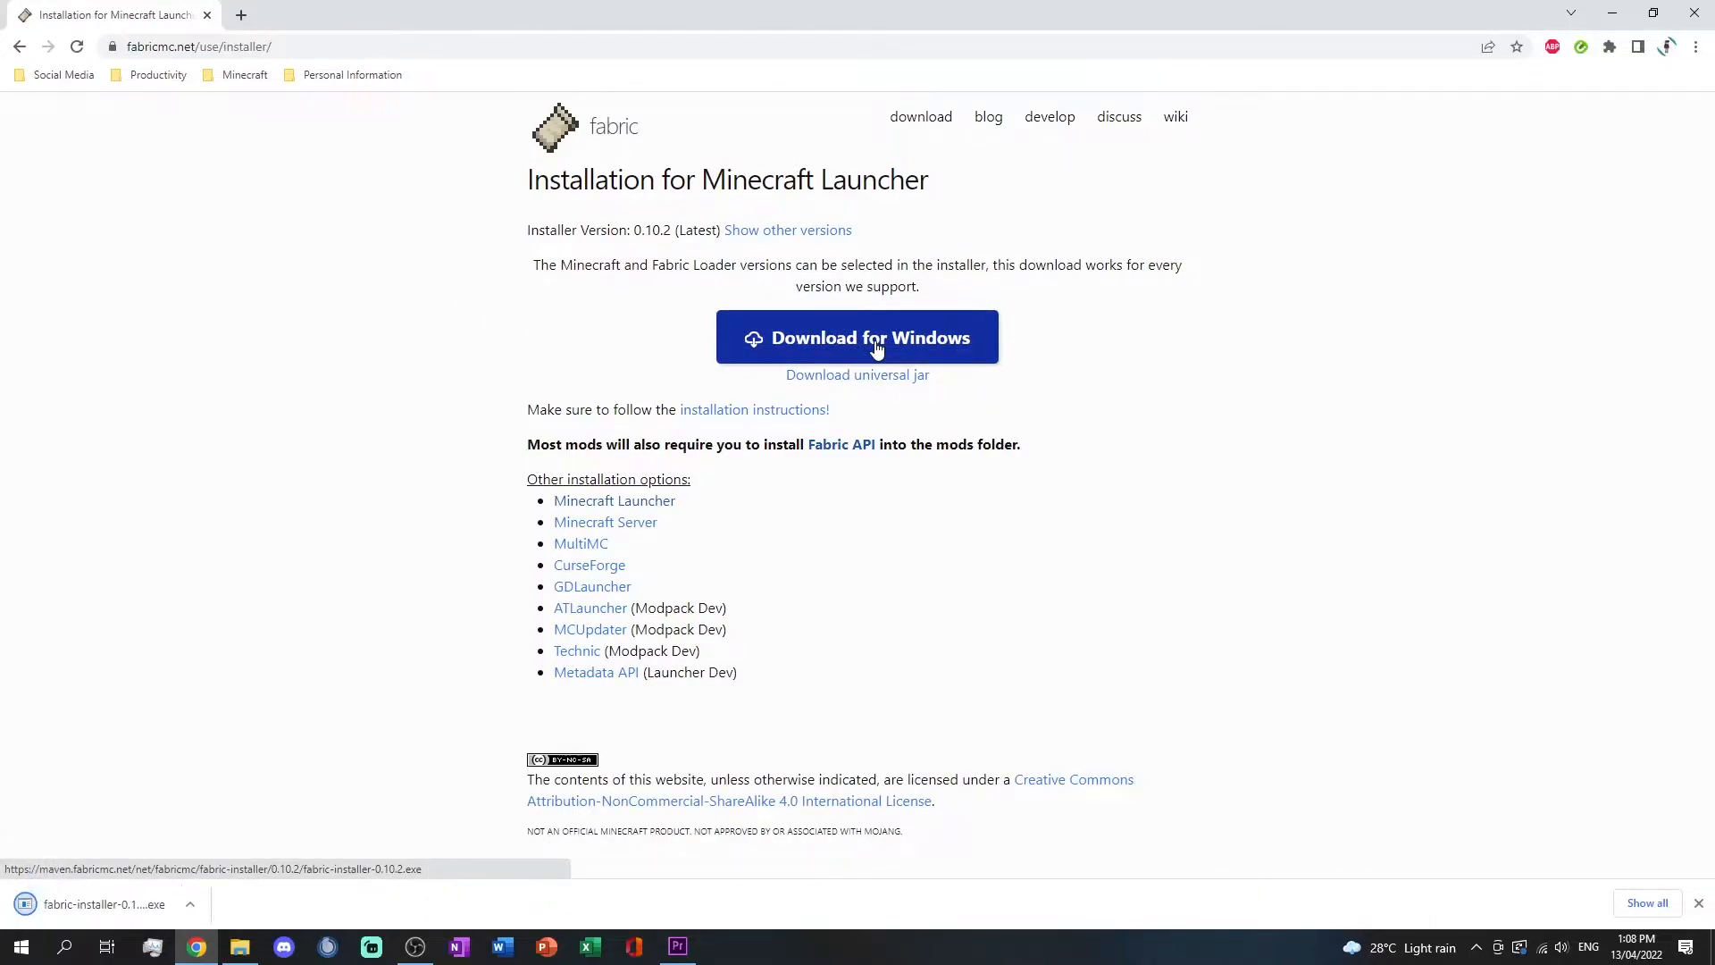
pyautogui.moveTo(857, 374)
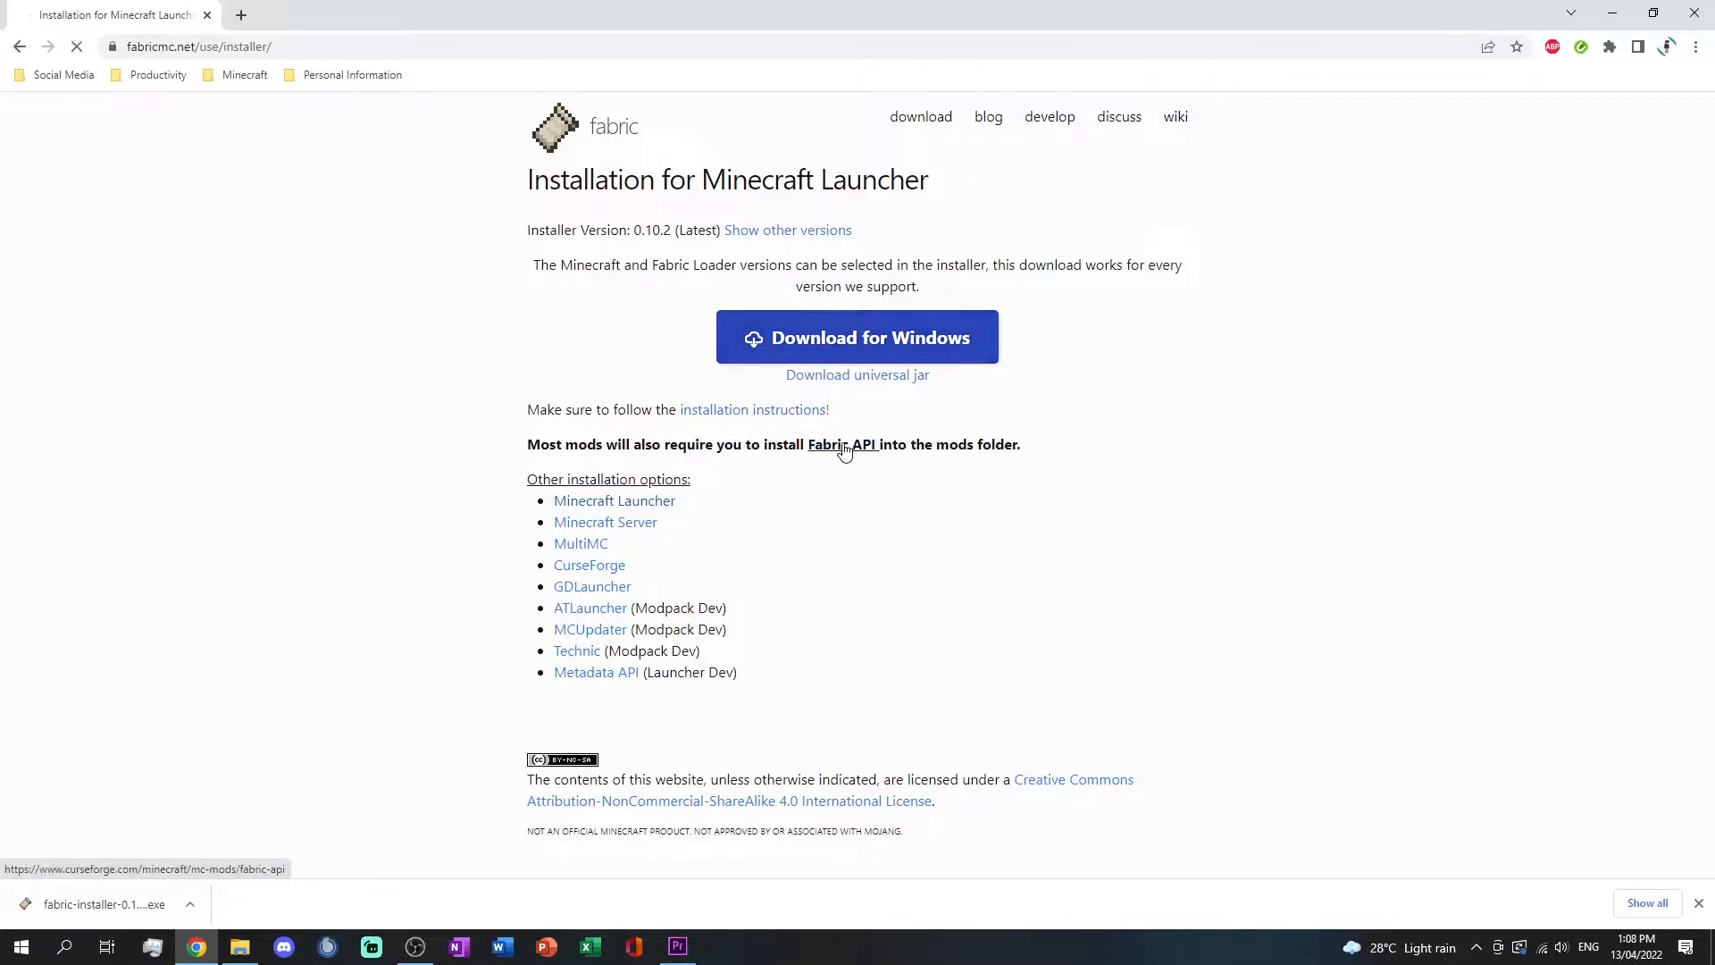
# Download the [1.18.2] Fabric API 0.48.0+1.18.2 jar from CurseForge's Files list.
pyautogui.click(843, 444)
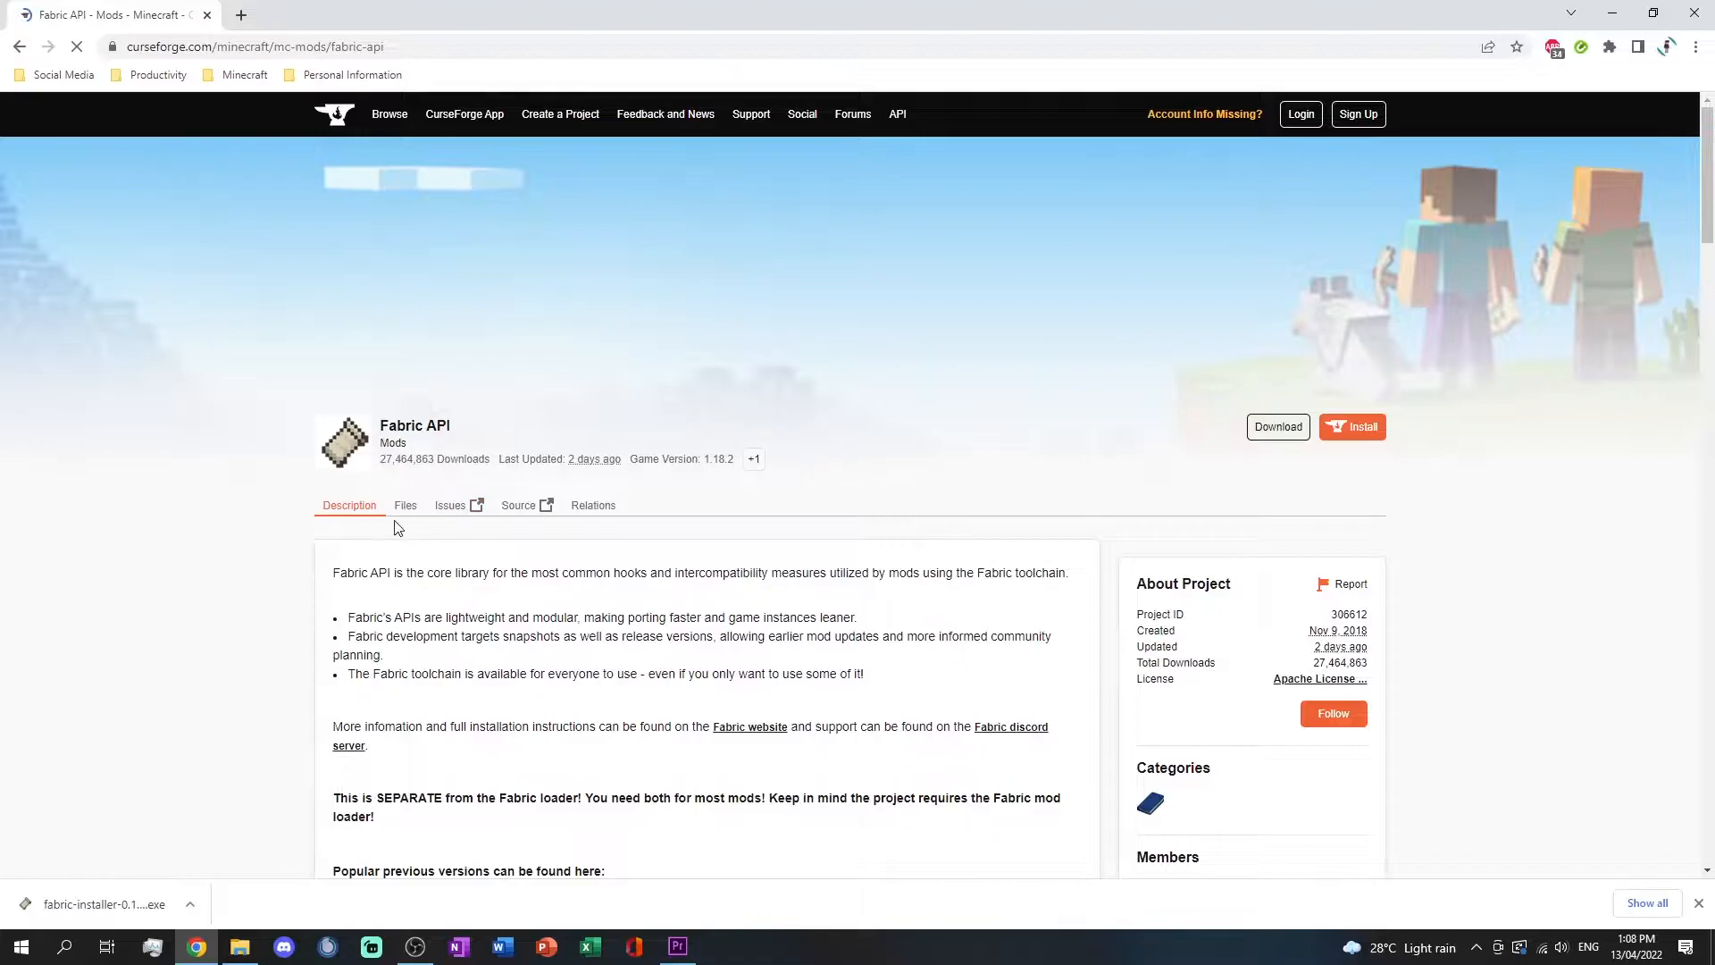
pyautogui.click(405, 504)
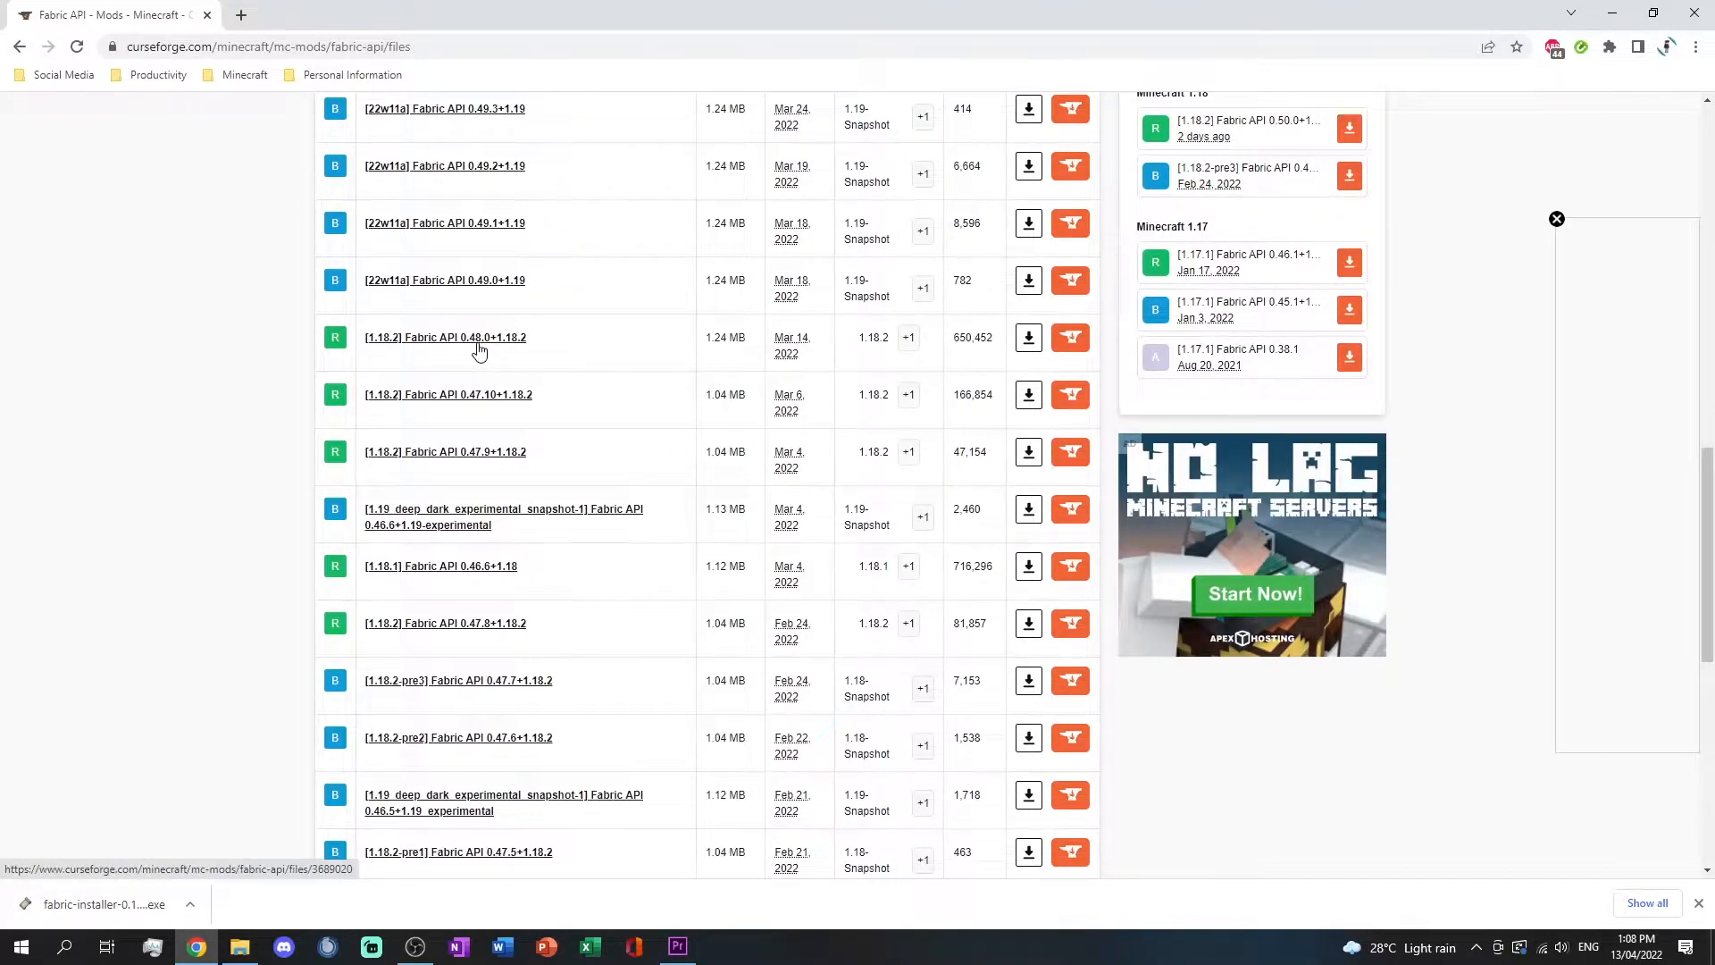
pyautogui.click(444, 337)
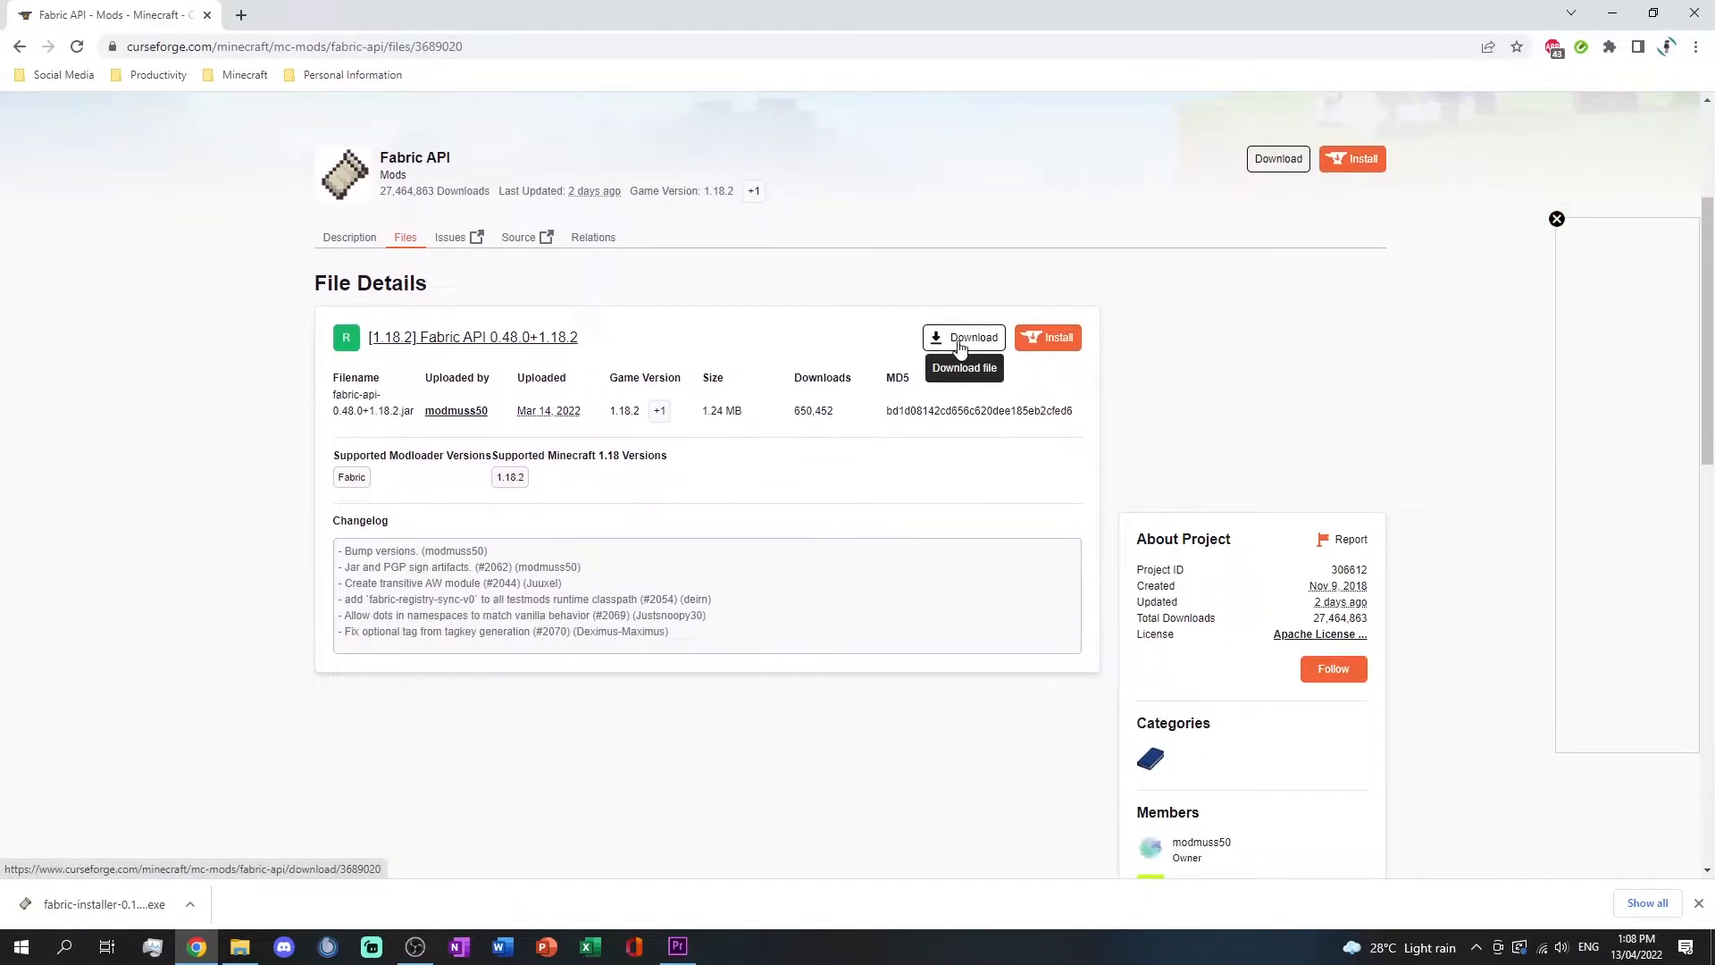
pyautogui.click(964, 337)
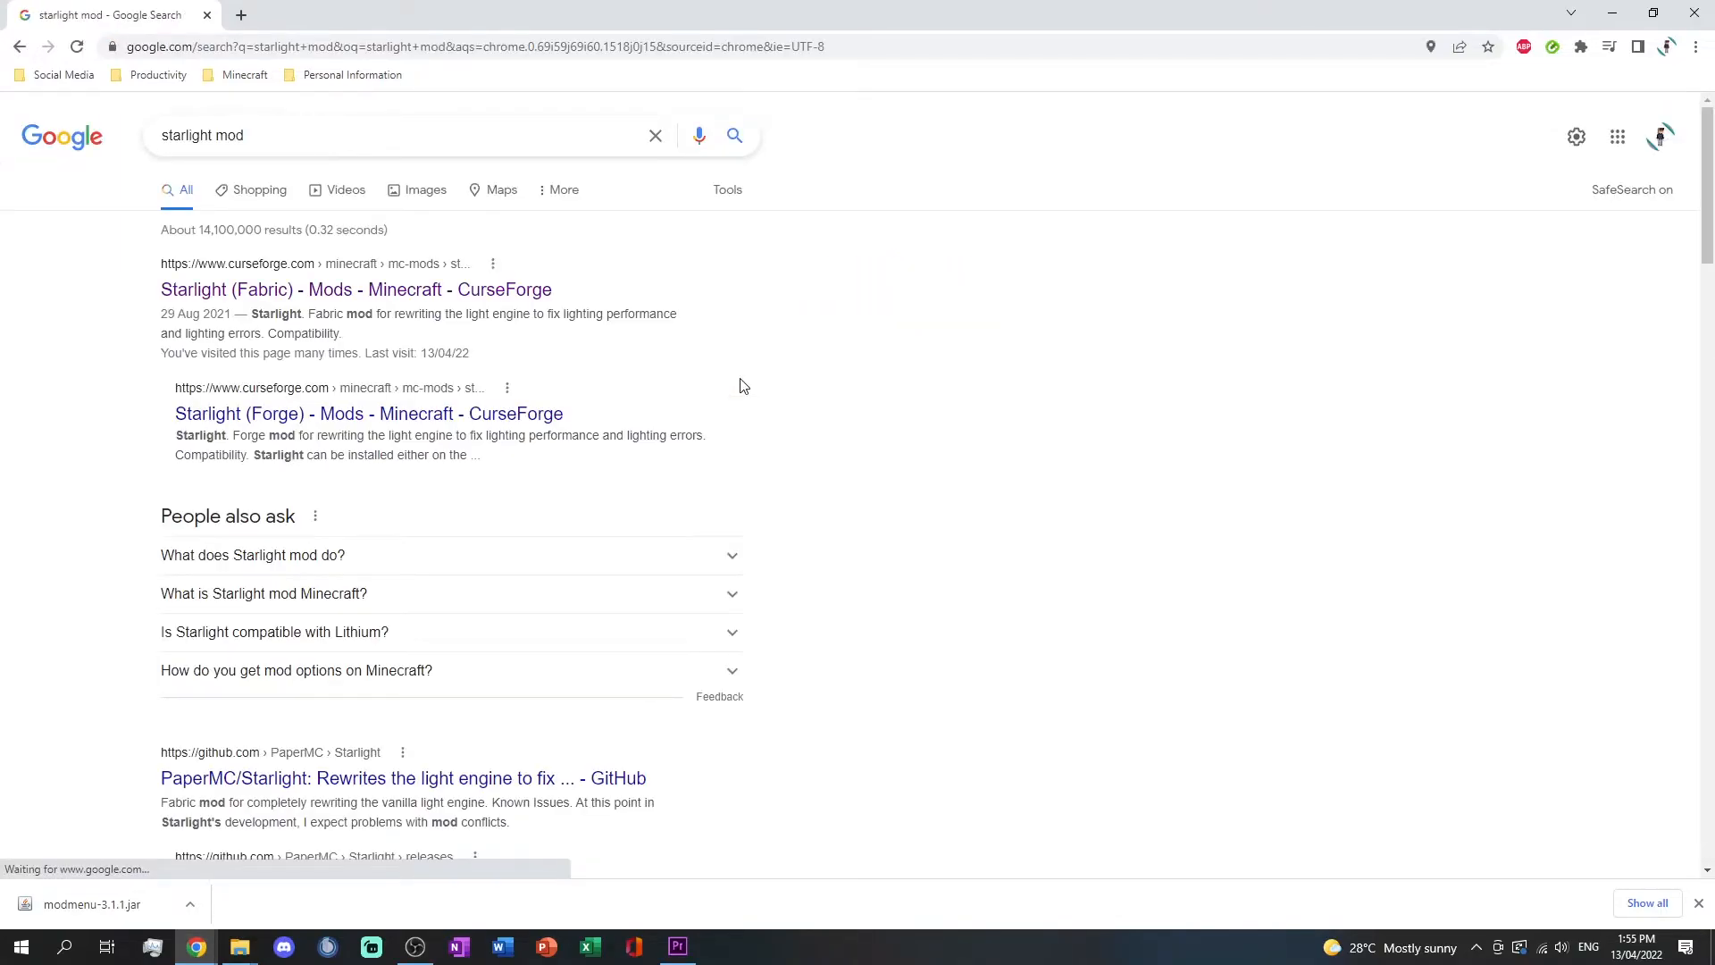
# Download the Starlight (Fabric) 1.0.2 jar for 1.18.2 from CurseForge.
pyautogui.click(357, 289)
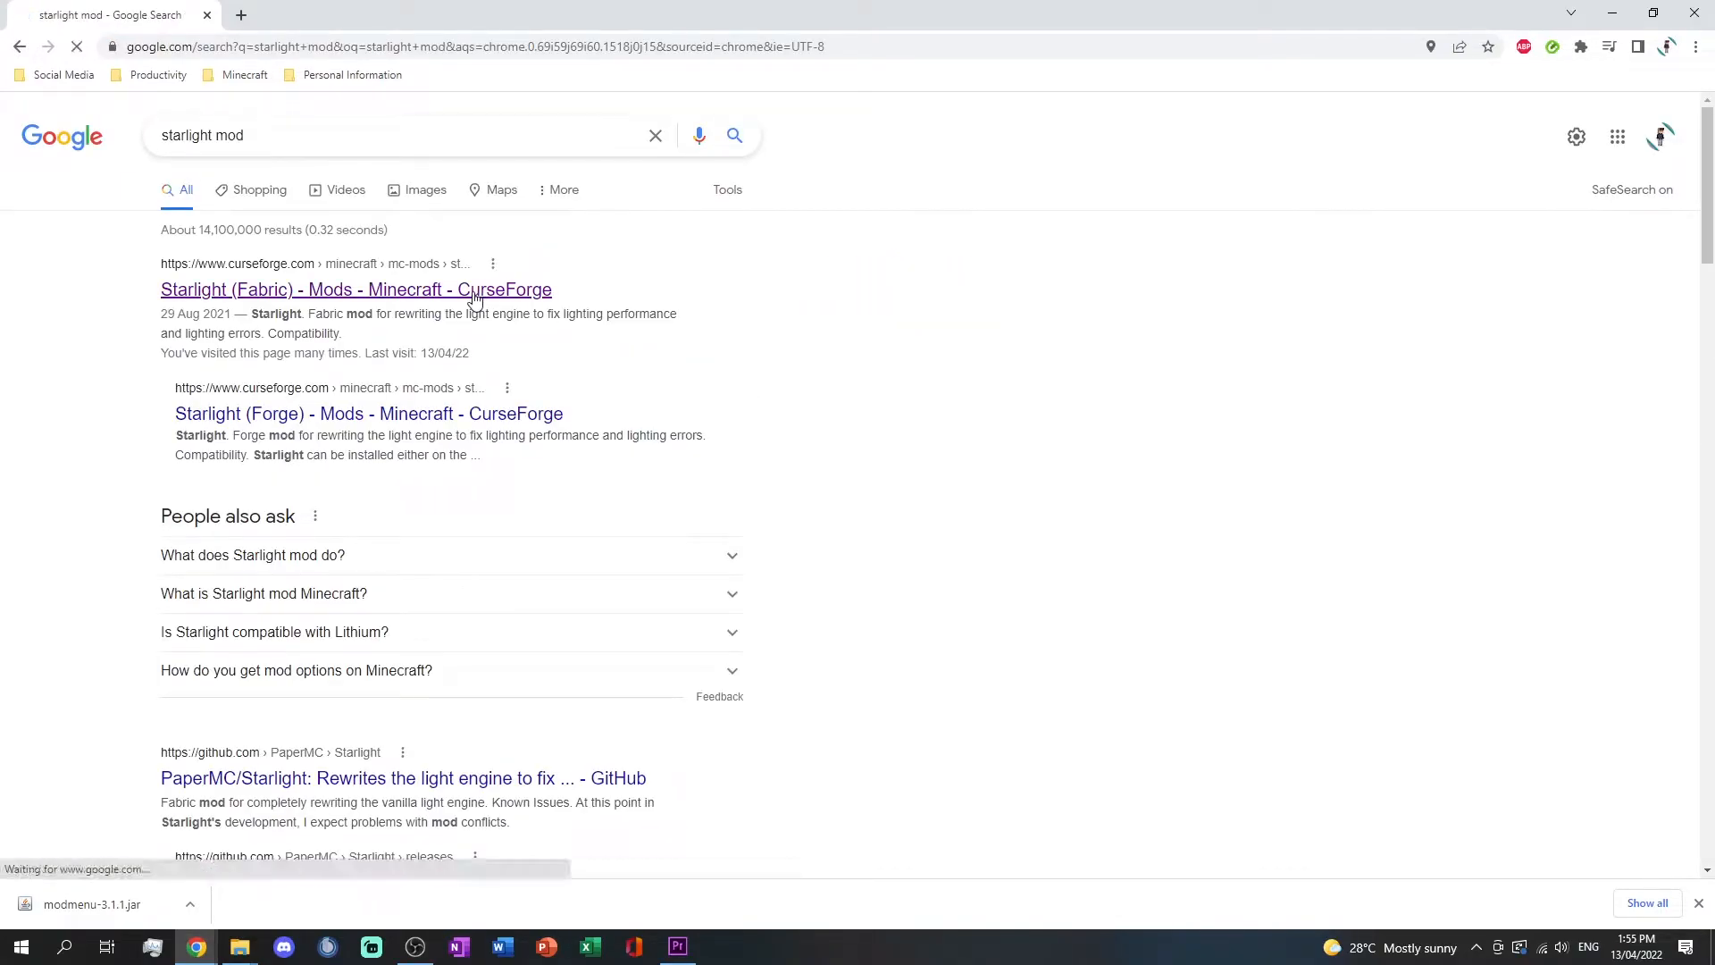
pyautogui.click(355, 288)
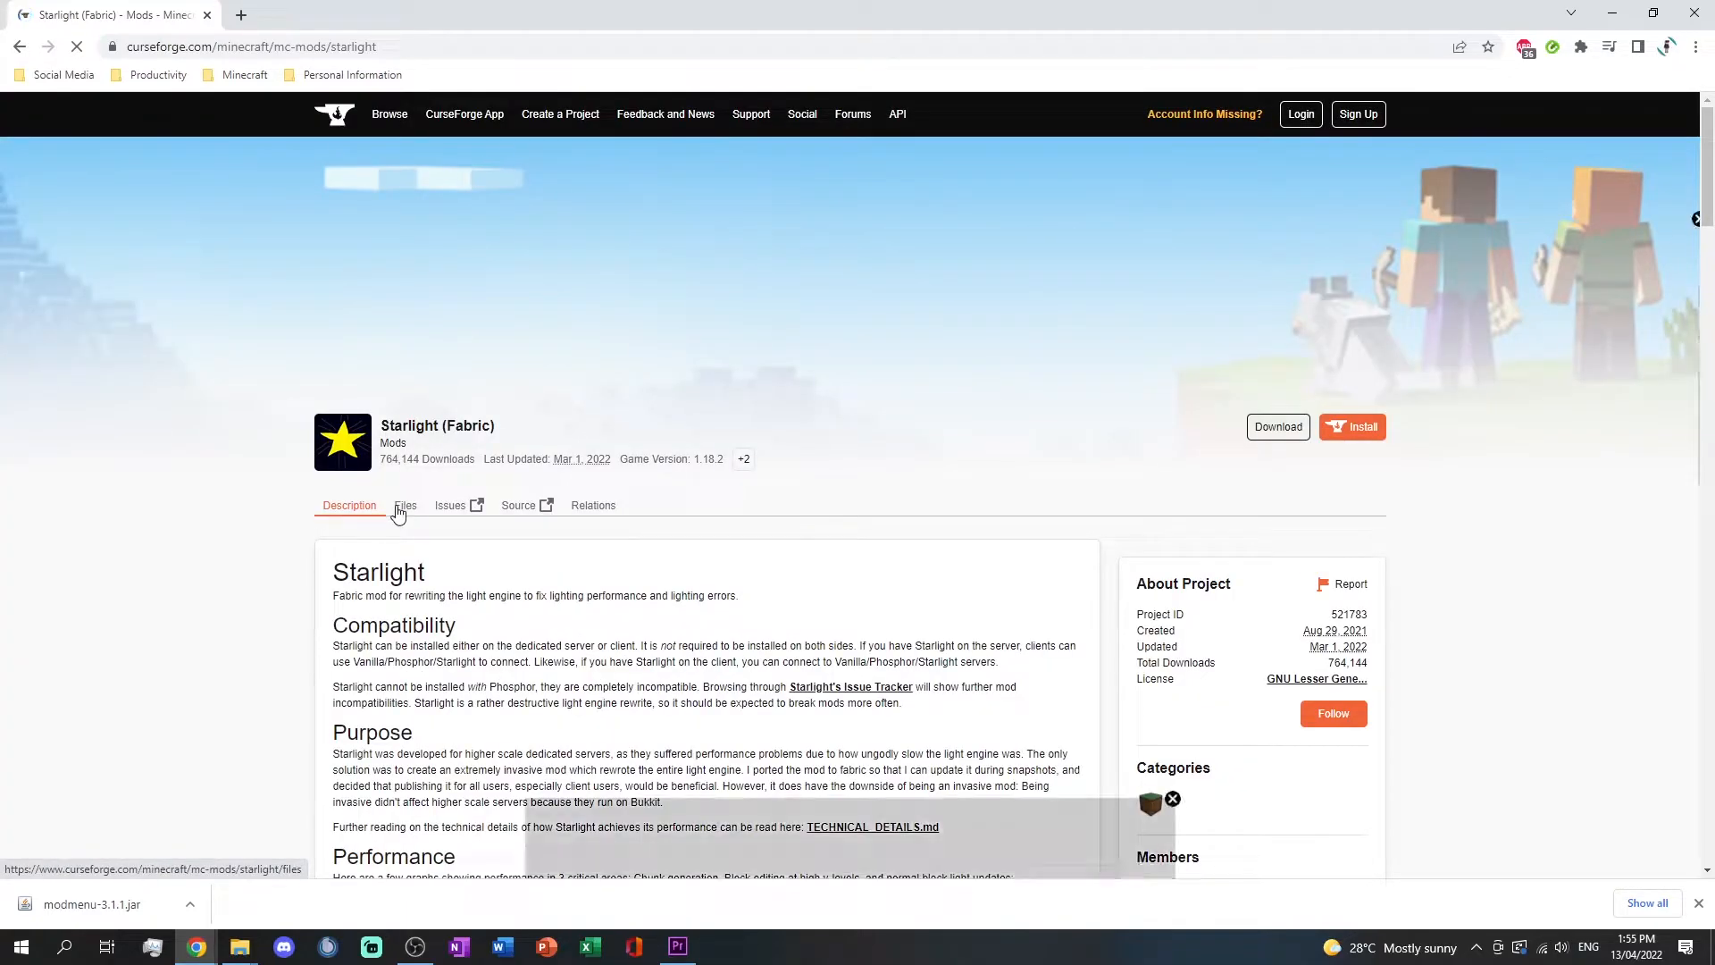
pyautogui.click(405, 506)
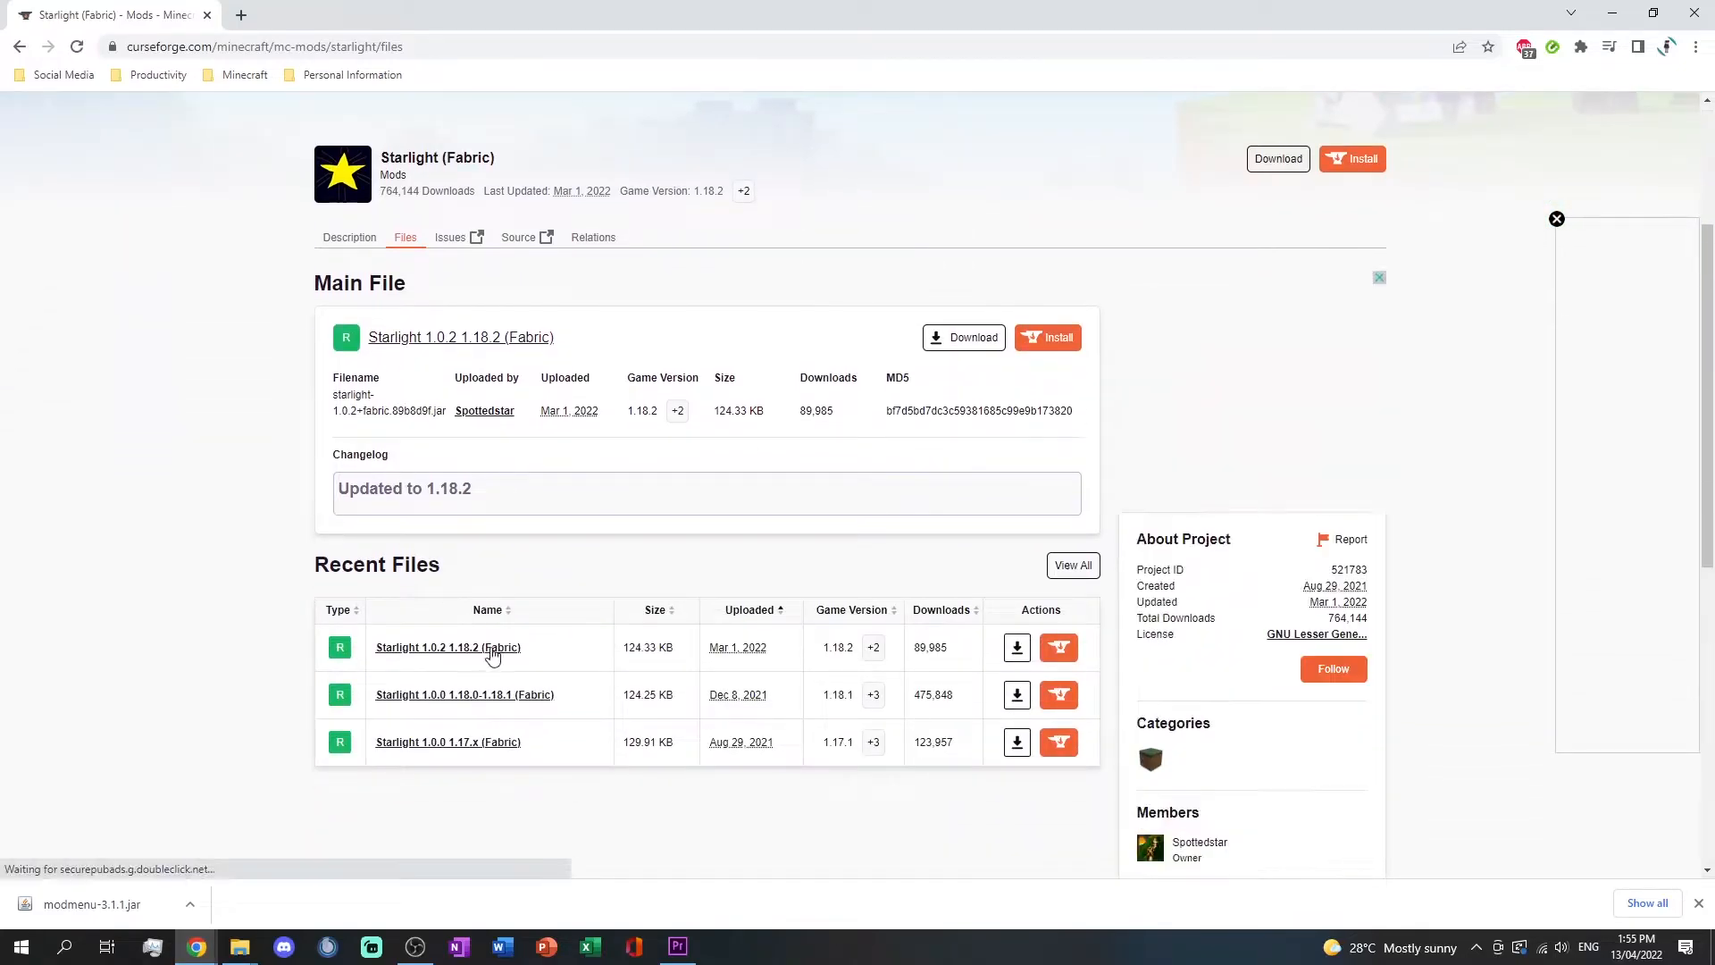
pyautogui.click(448, 646)
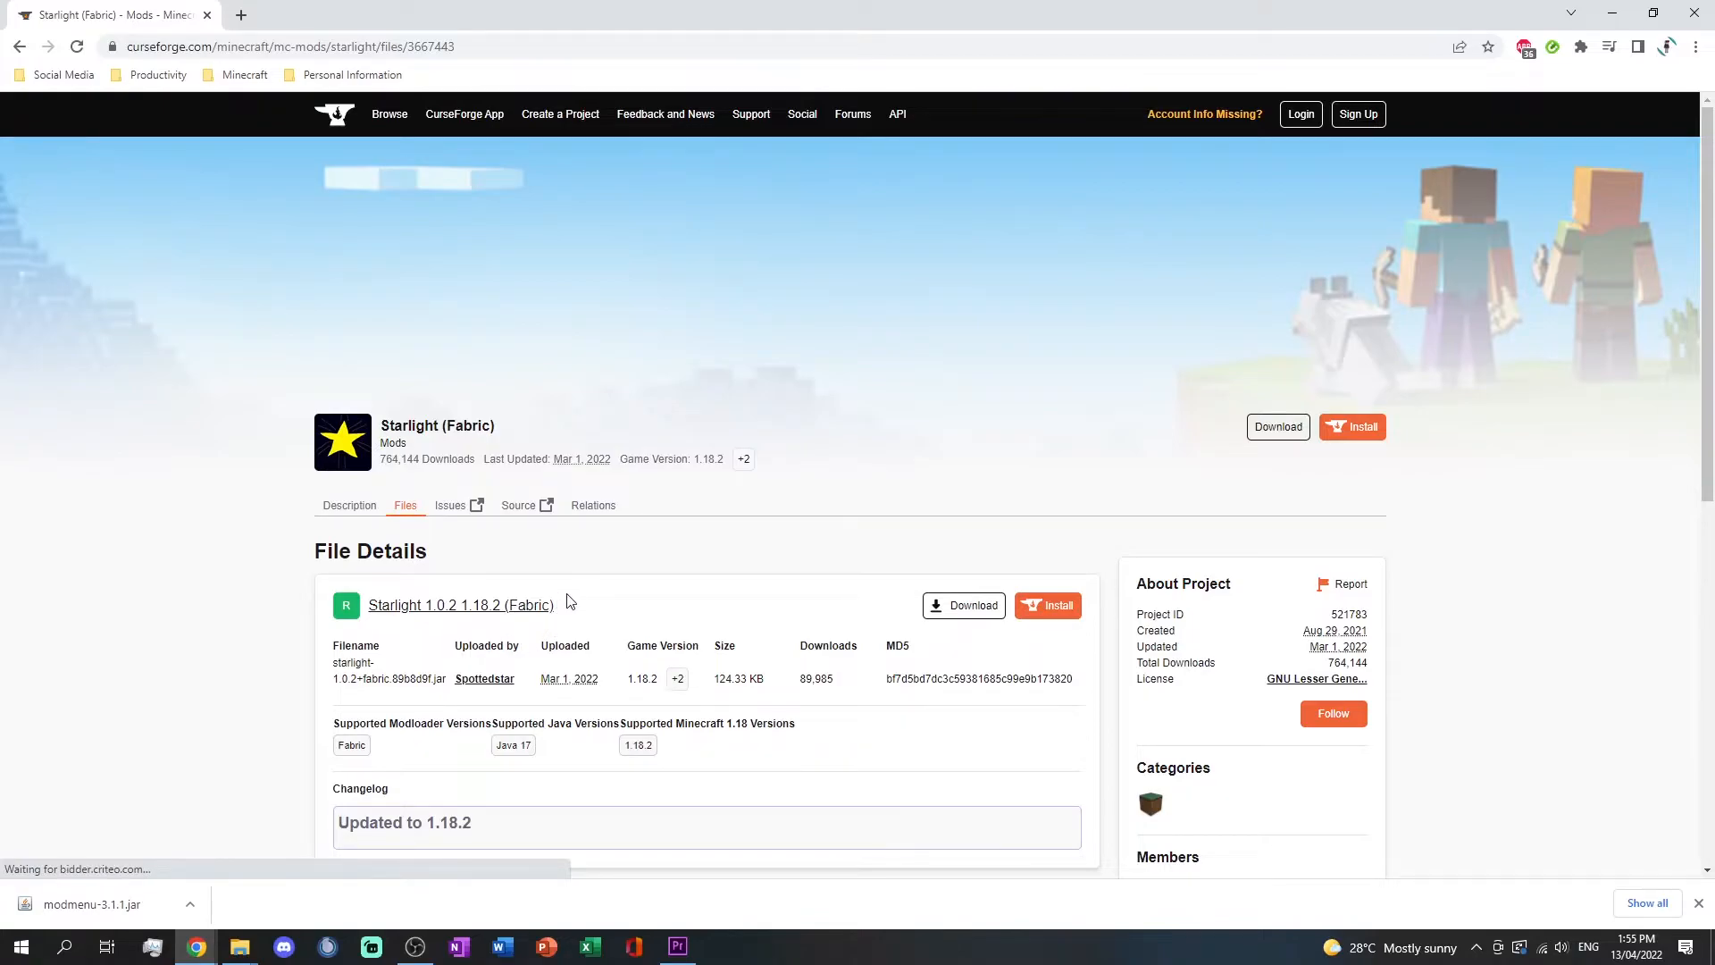
pyautogui.click(963, 605)
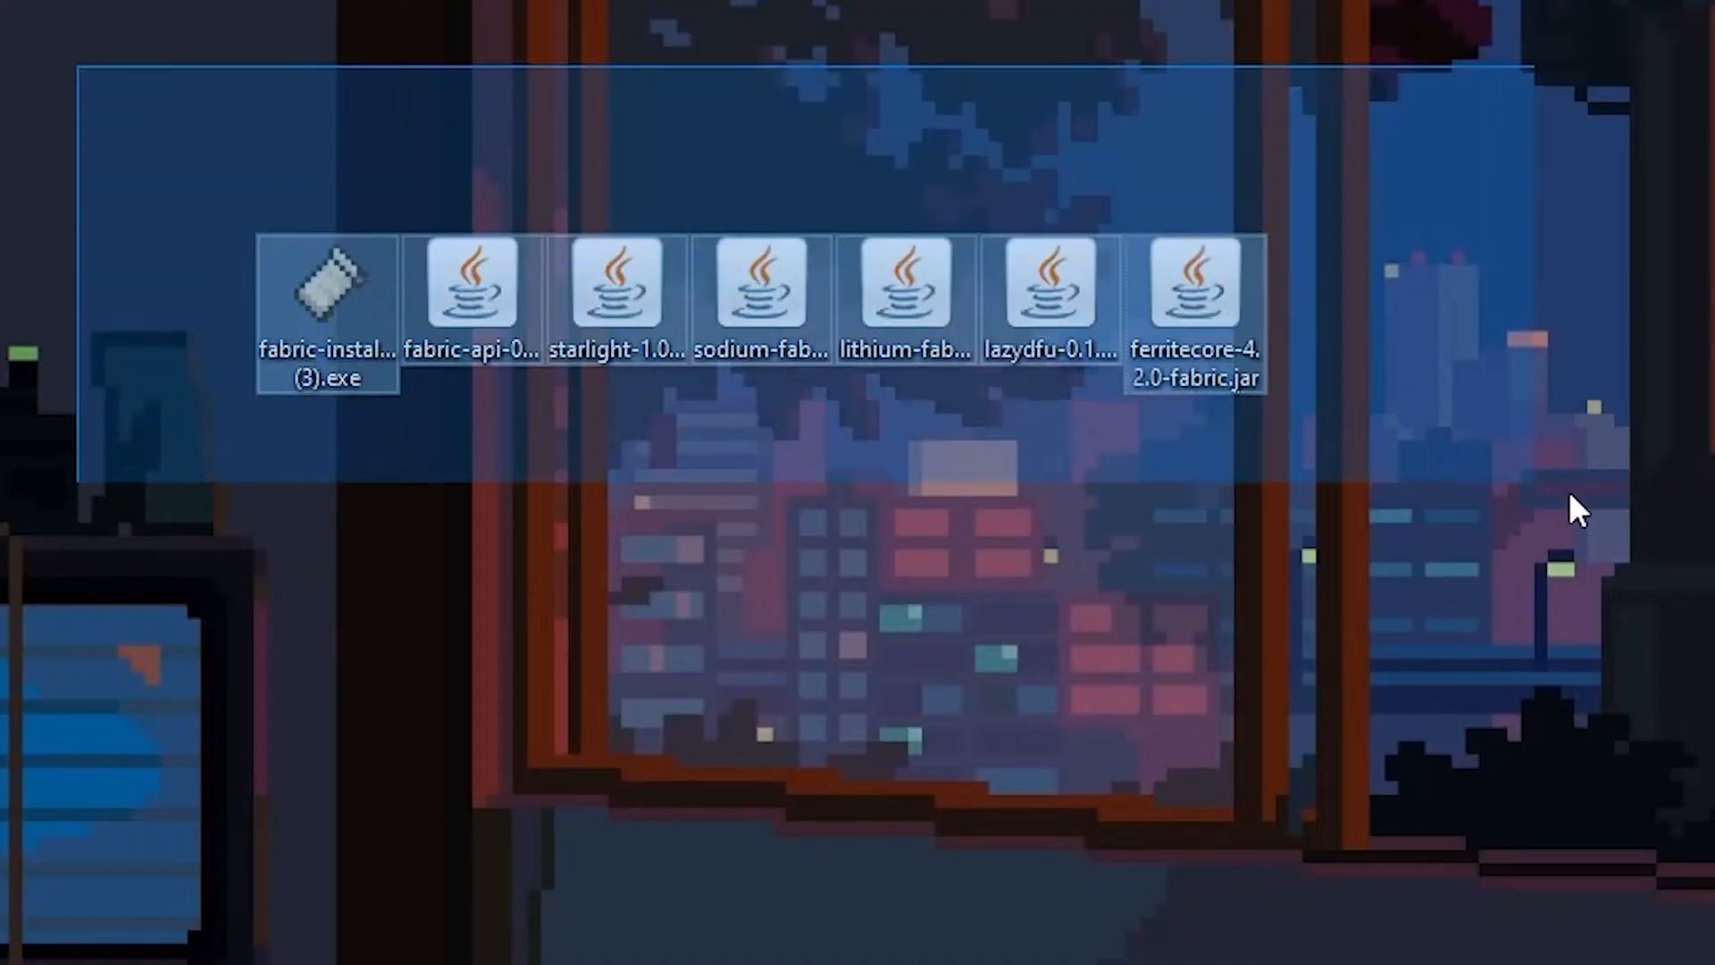
# Run fabric-installer.exe to install Fabric Loader 0.13.3 for Minecraft 1.18.2.
pyautogui.doubleClick(327, 282)
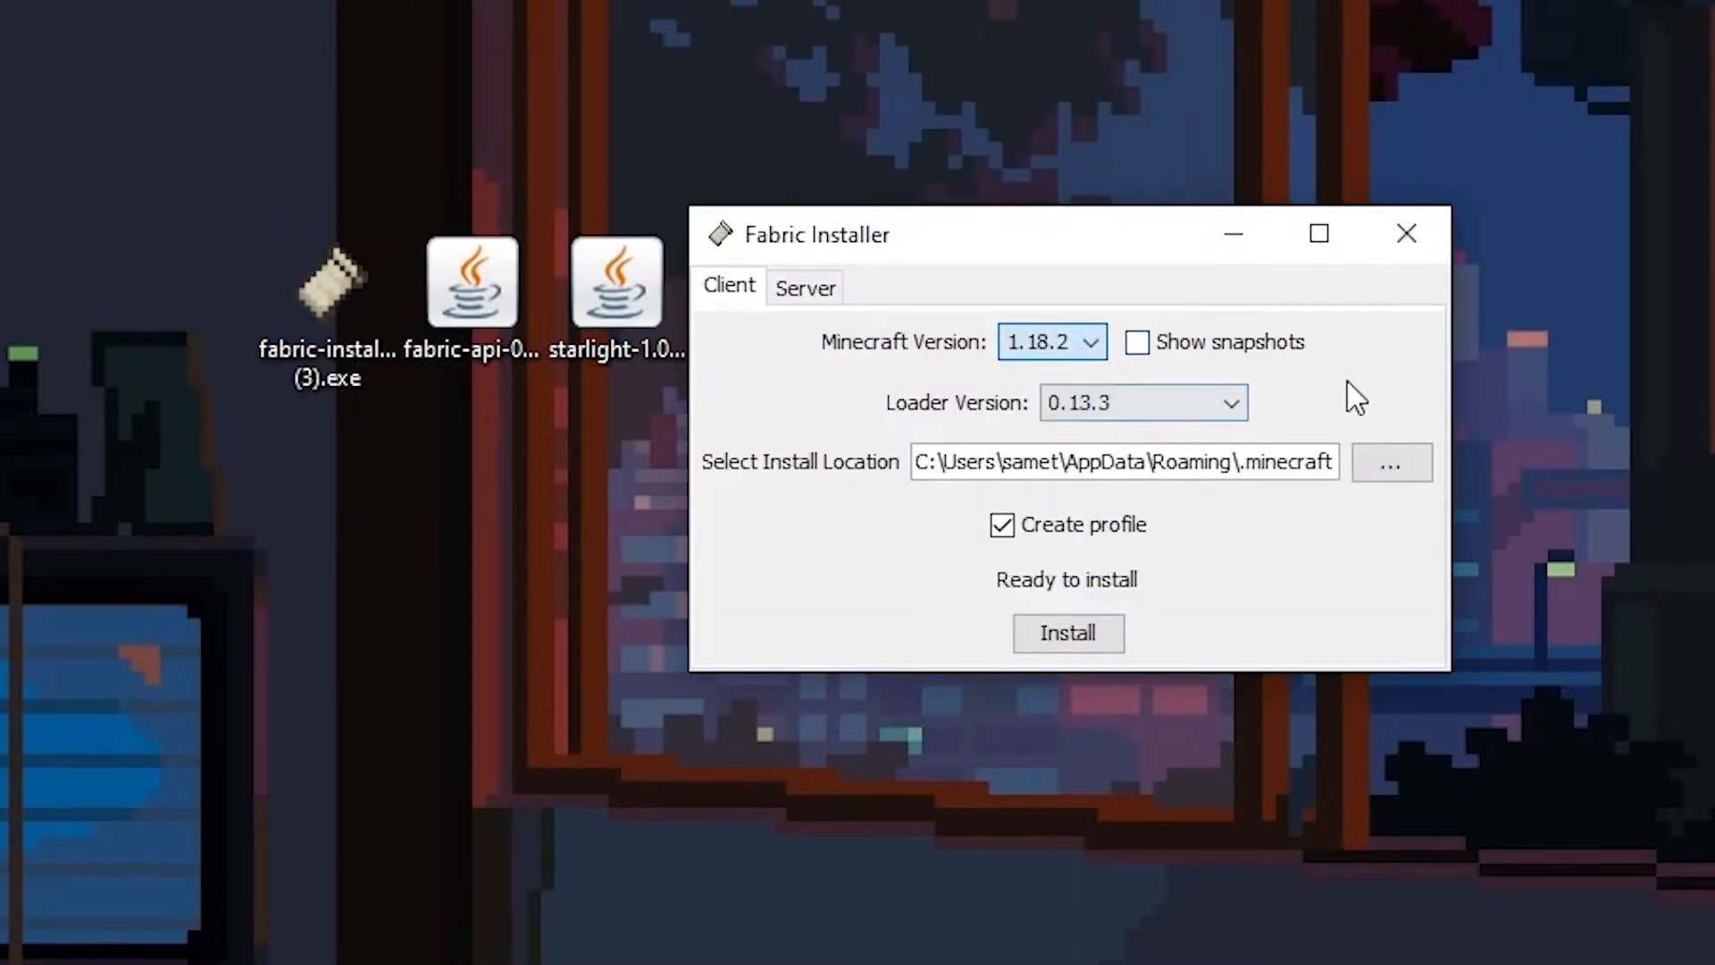
pyautogui.click(1067, 633)
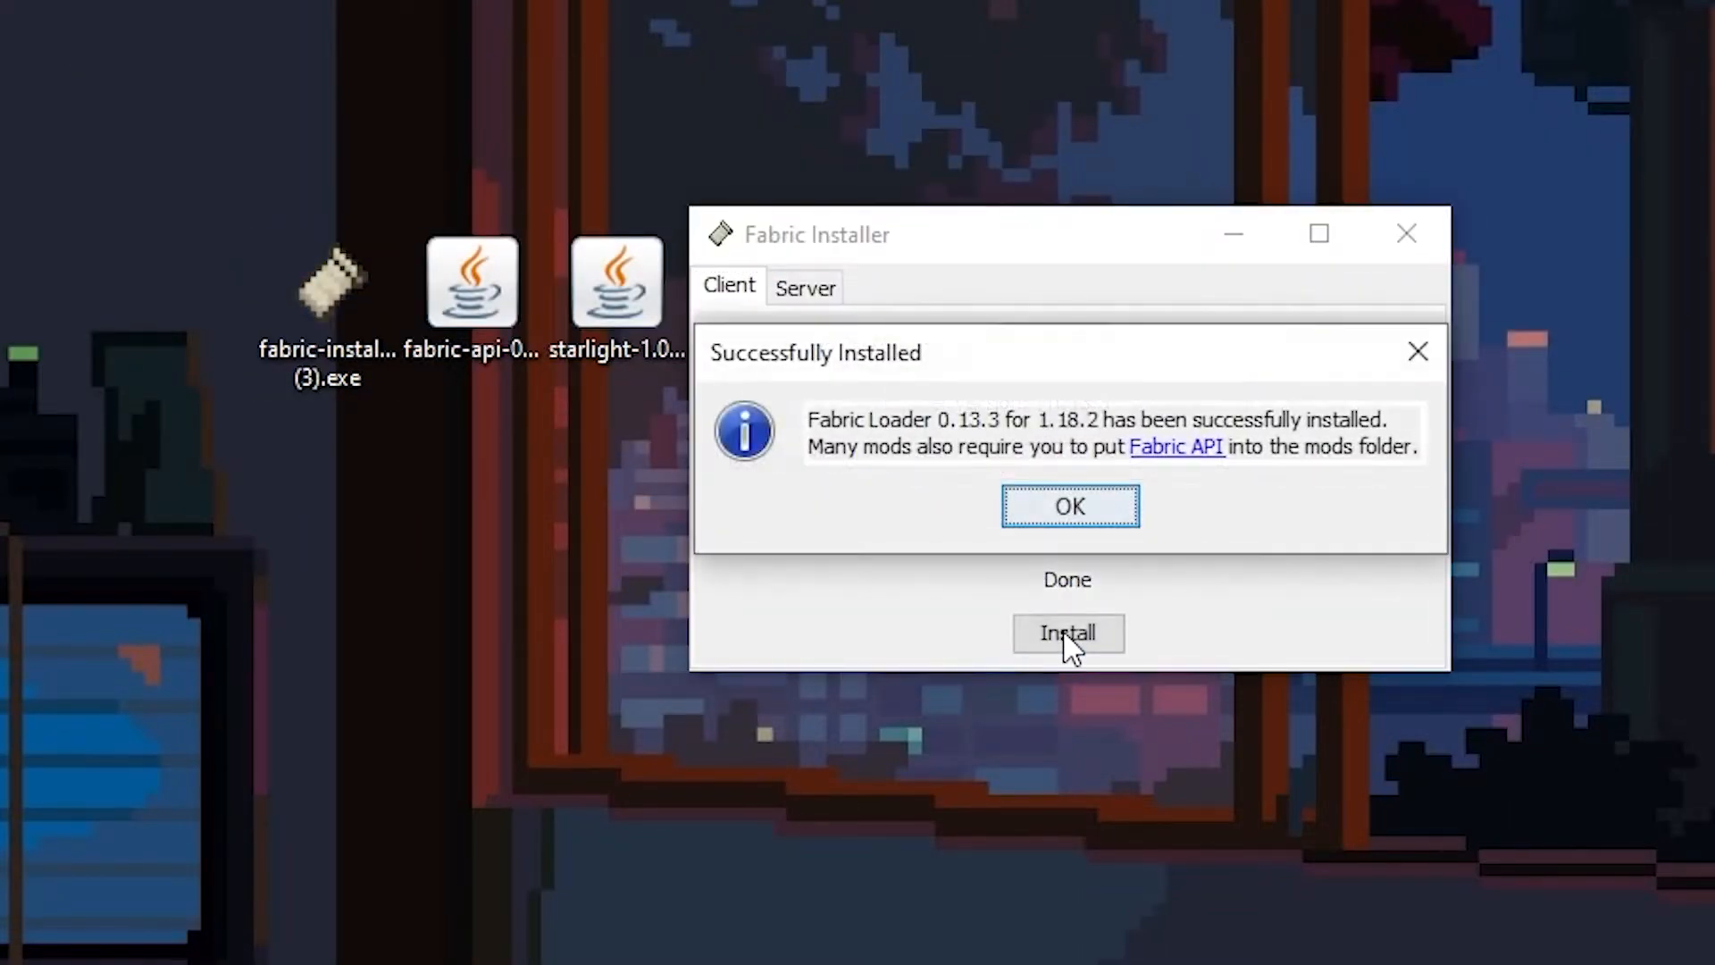
pyautogui.click(1069, 506)
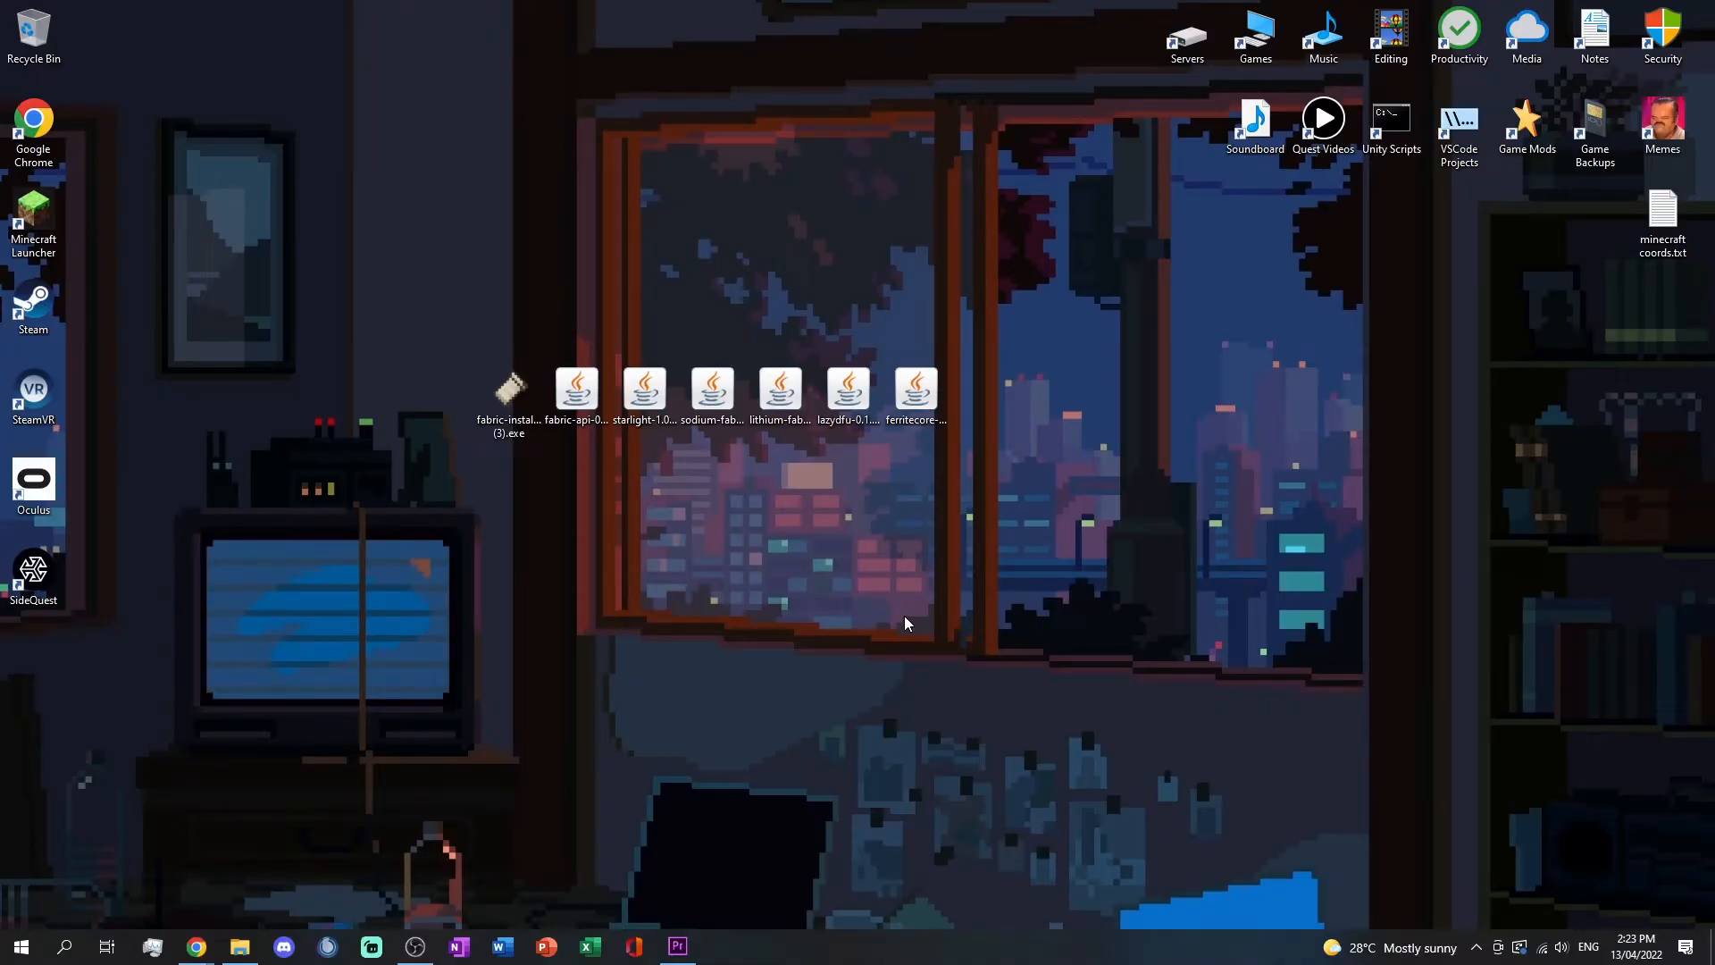
# Open %appdata% via Win+R and enter the .minecraft folder.
pyautogui.press('Win+r')
pyautogui.write('%appdata')
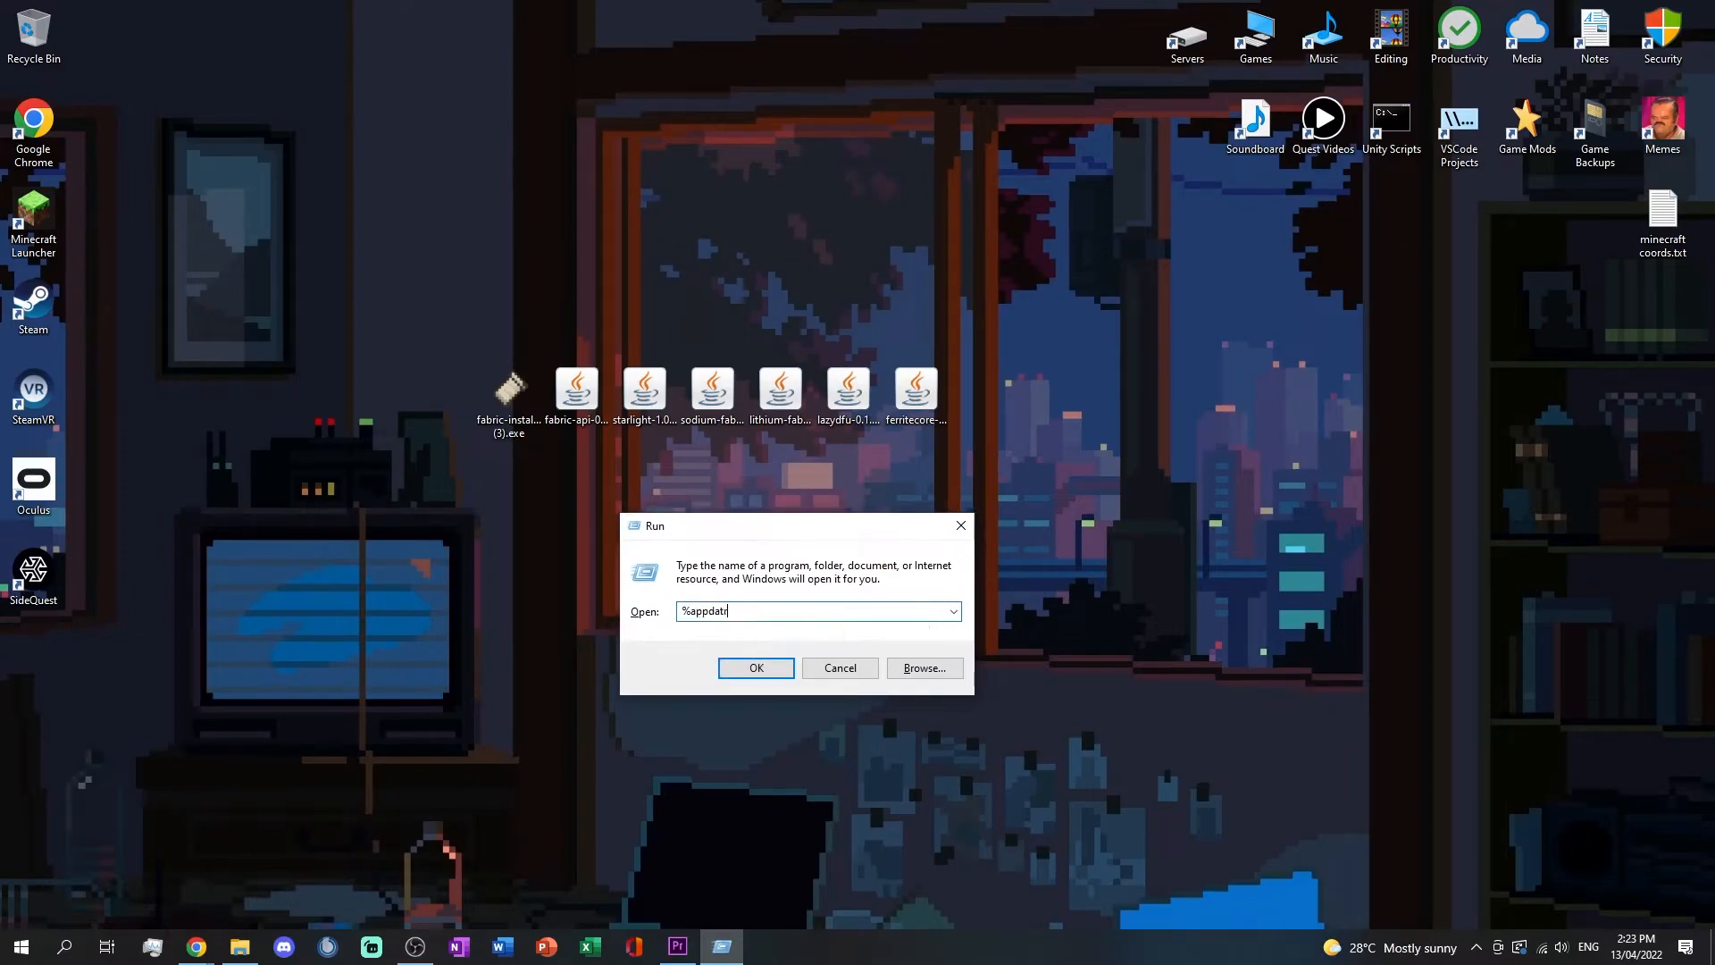
pyautogui.click(755, 668)
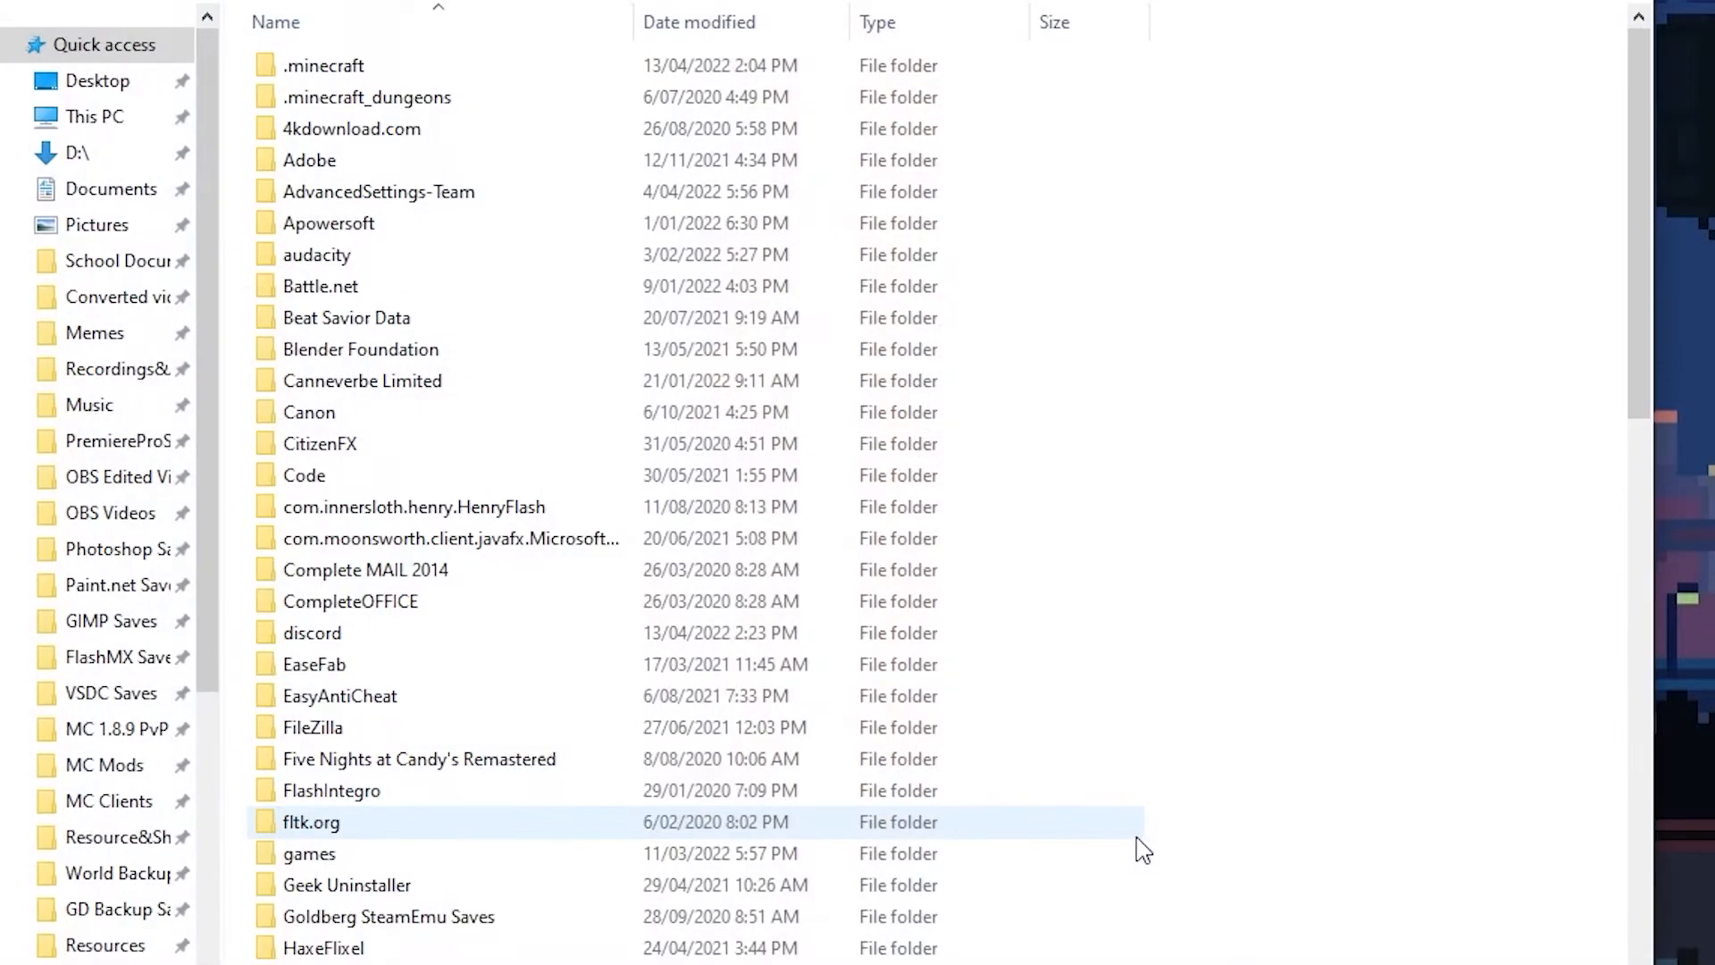
pyautogui.click(323, 64)
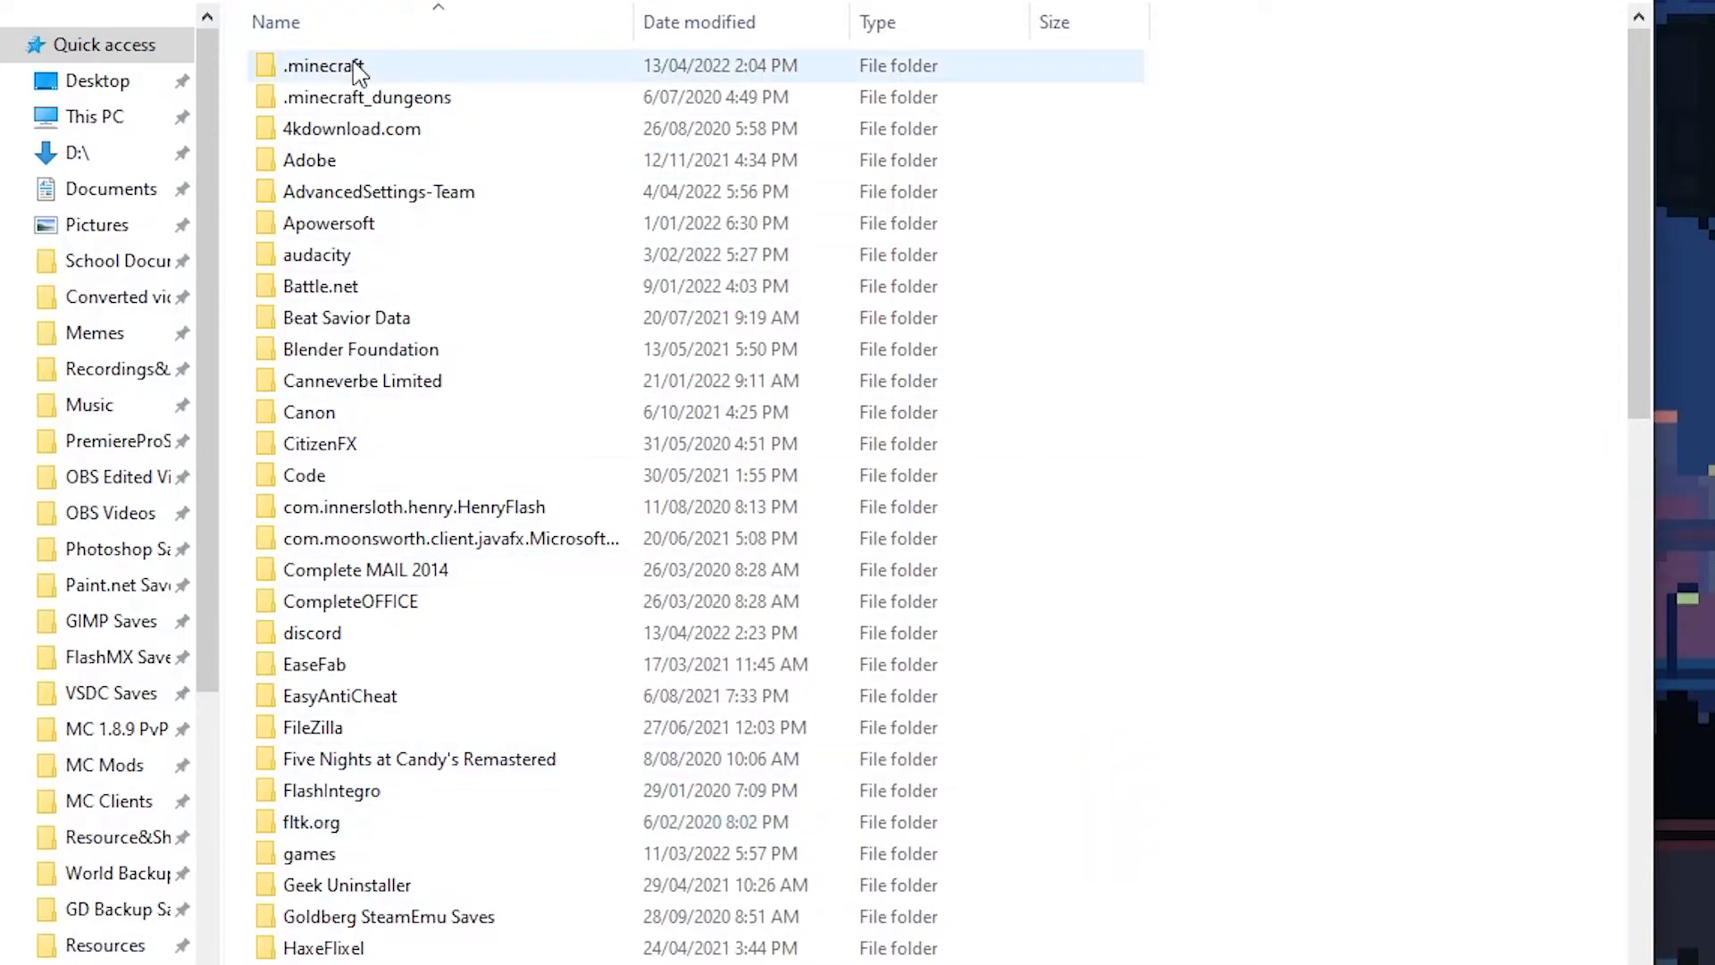
pyautogui.doubleClick(322, 64)
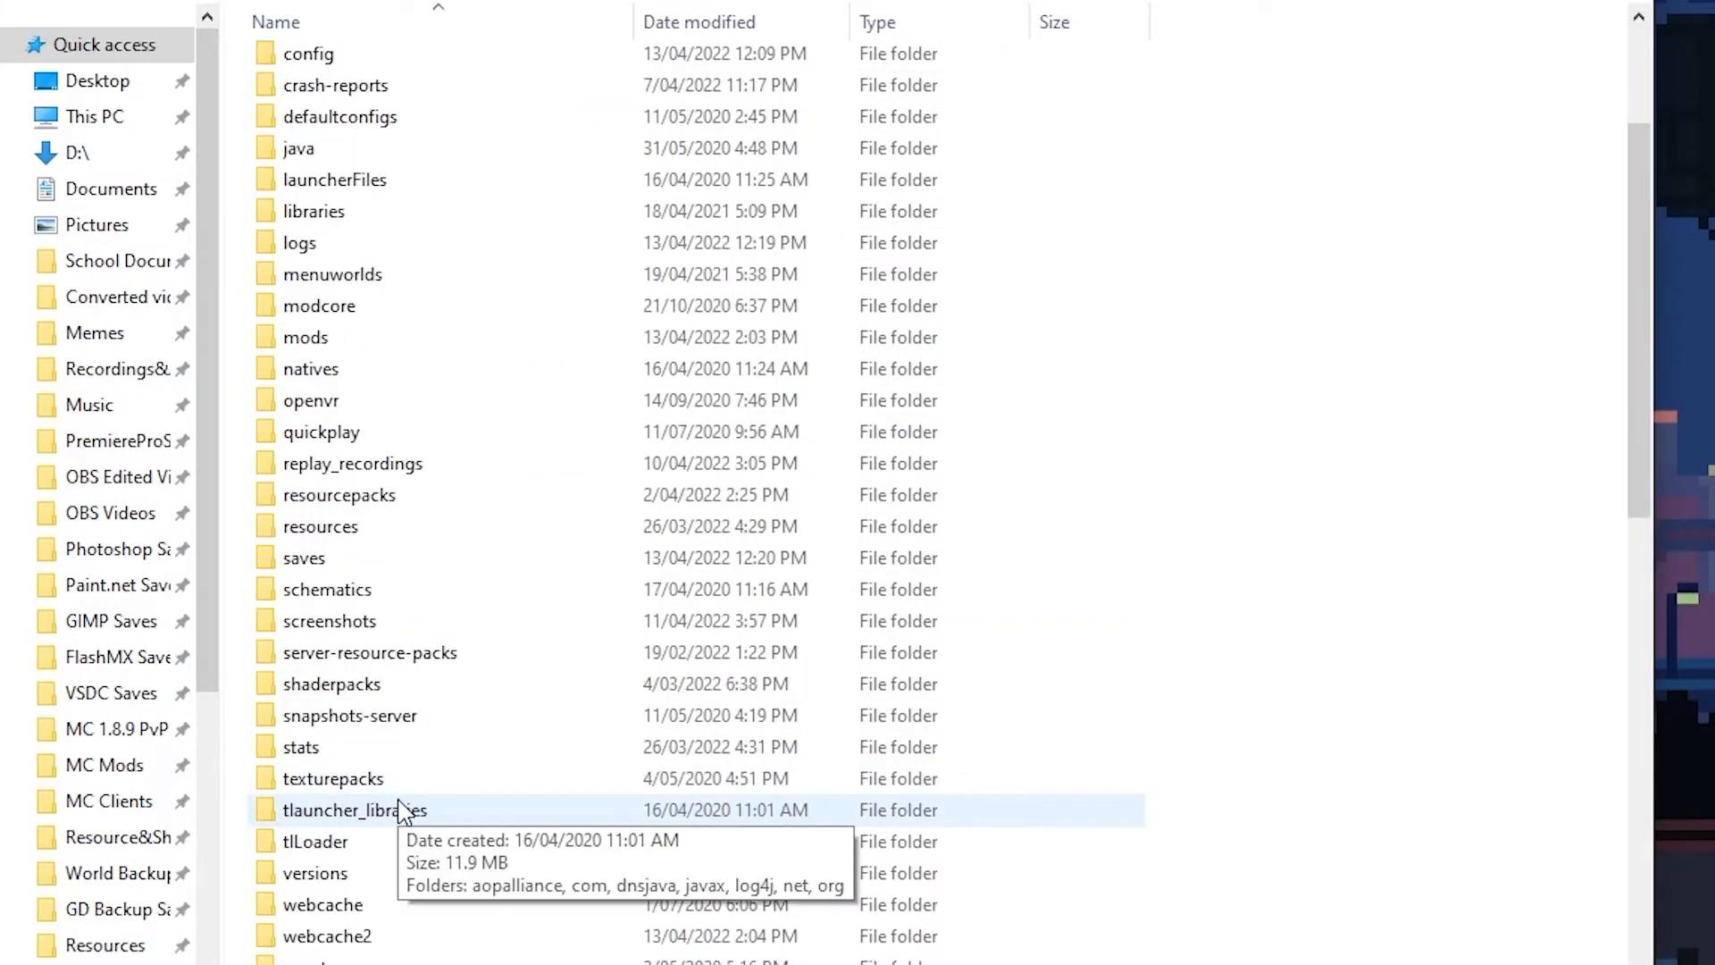